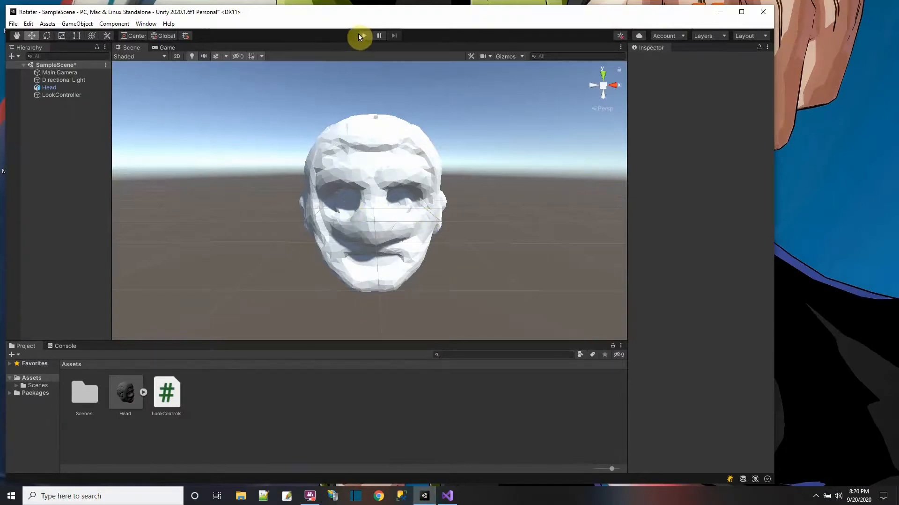
- Run the scene in Play mode, orbit the camera around the head, and stop the run
click(363, 35)
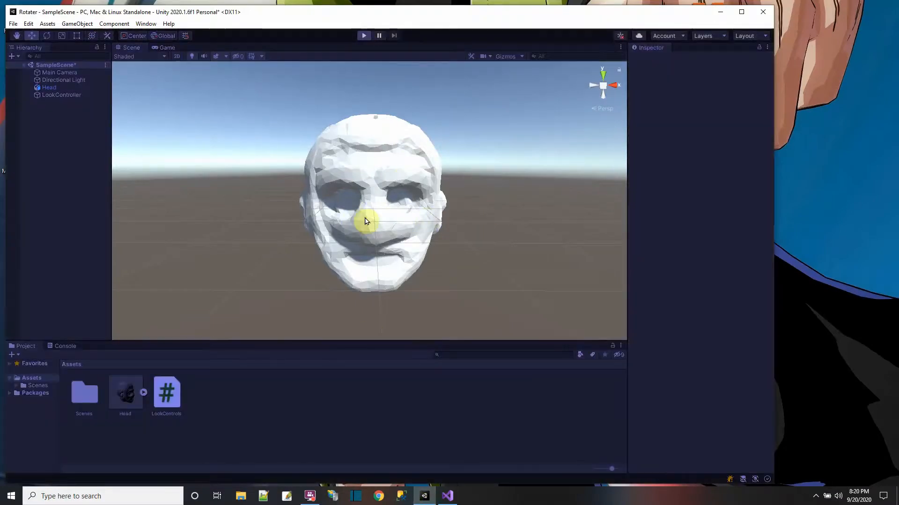
click(166, 47)
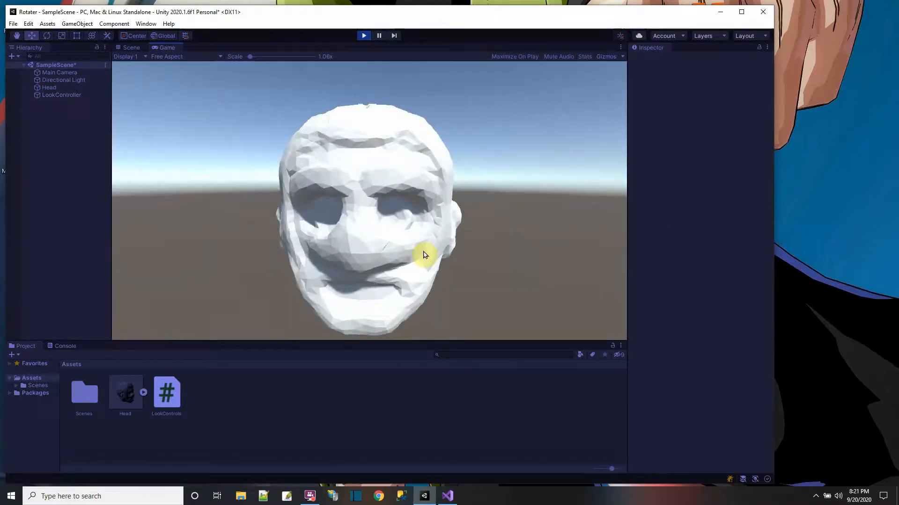
click(363, 36)
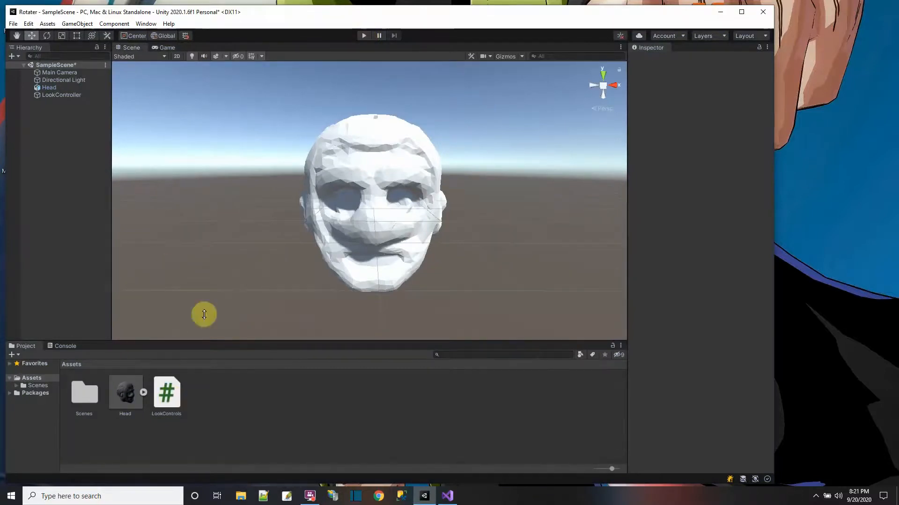
- Save the scene, open the LookControls script, and check the Head and LookController objects
click(12, 24)
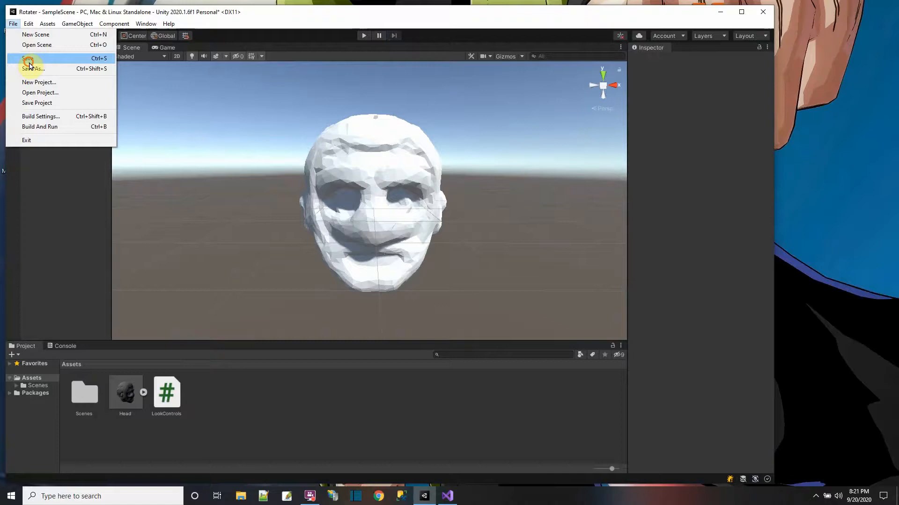
click(29, 59)
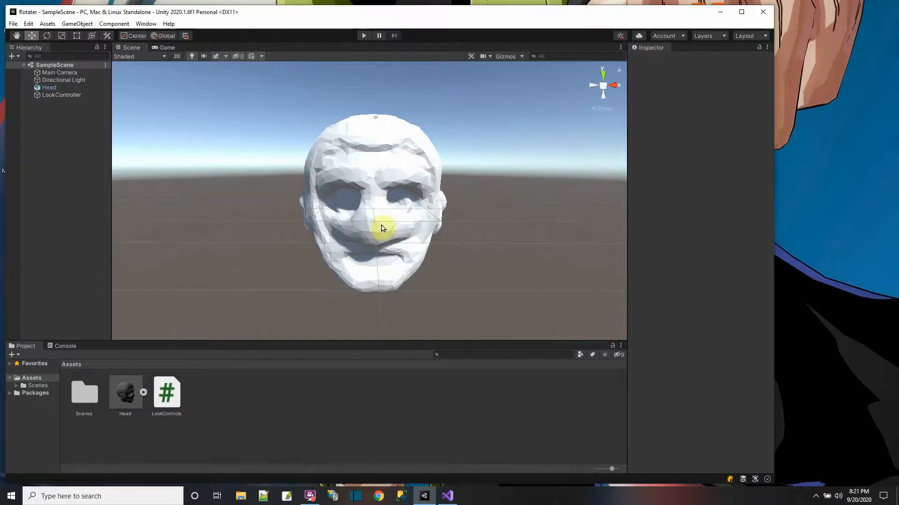
mouse_move(261, 189)
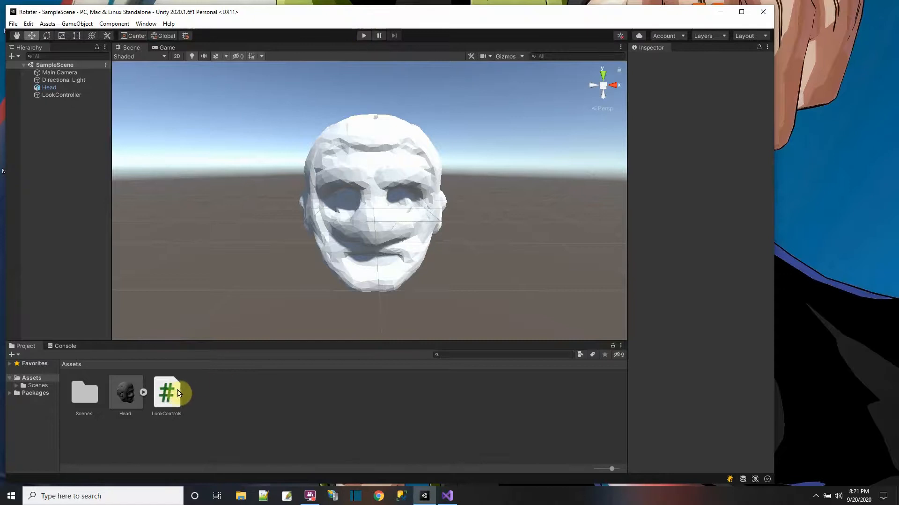
double_click(167, 392)
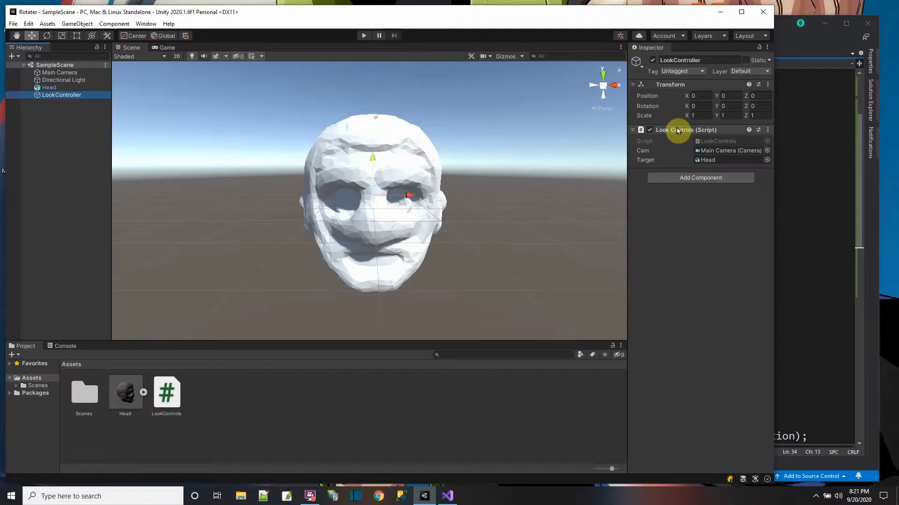
click(49, 87)
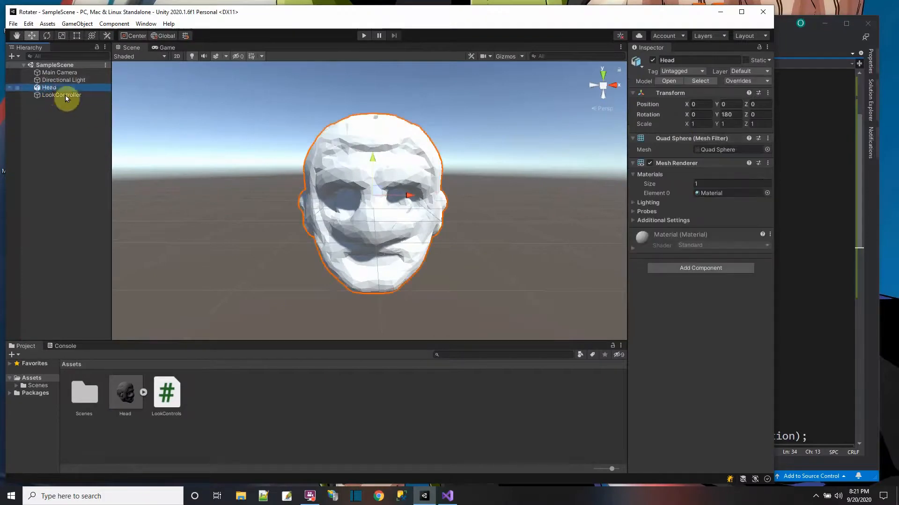
click(61, 94)
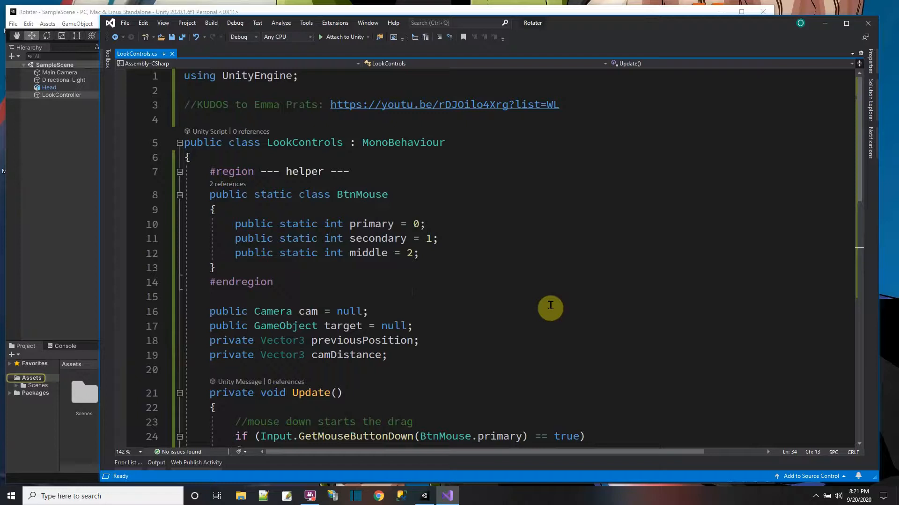
mouse_move(323, 106)
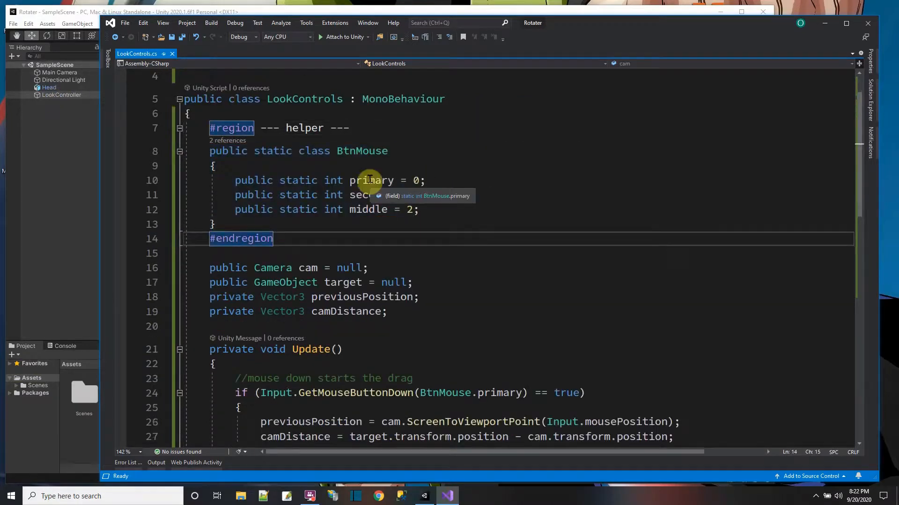
- Scroll through LookControls.cs reviewing its fields and the Update method's orbit code
scroll(down, 3)
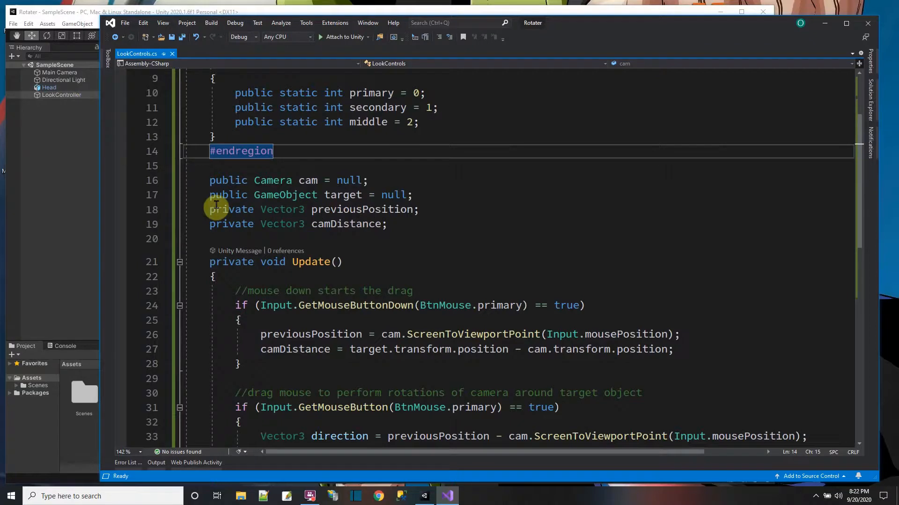
mouse_move(353, 209)
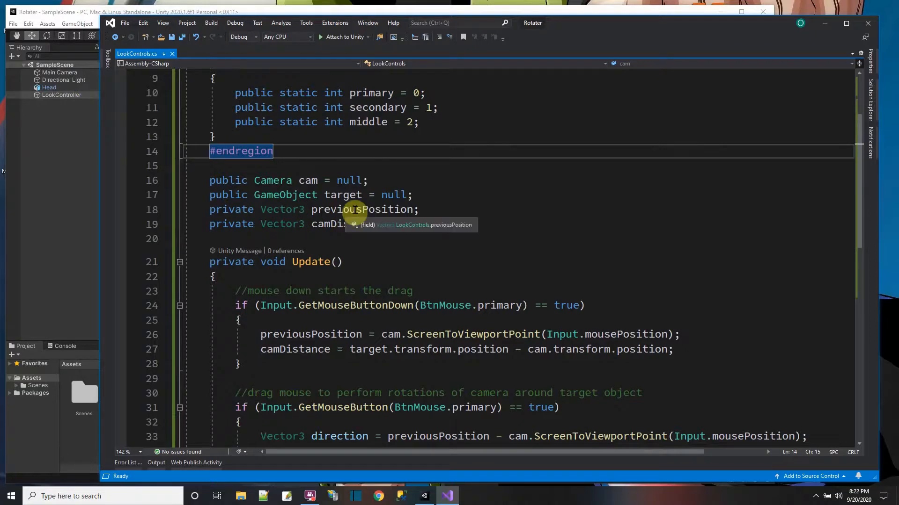
scroll(down, 3)
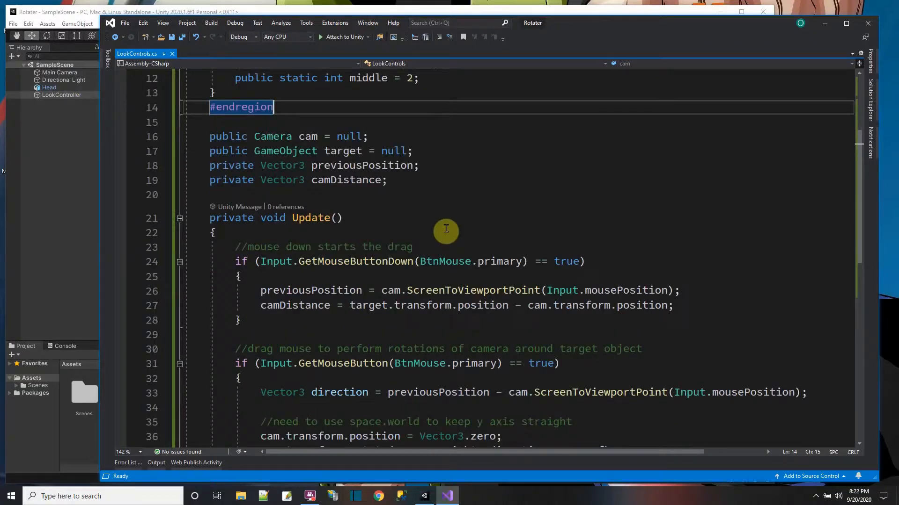
scroll(down, 3)
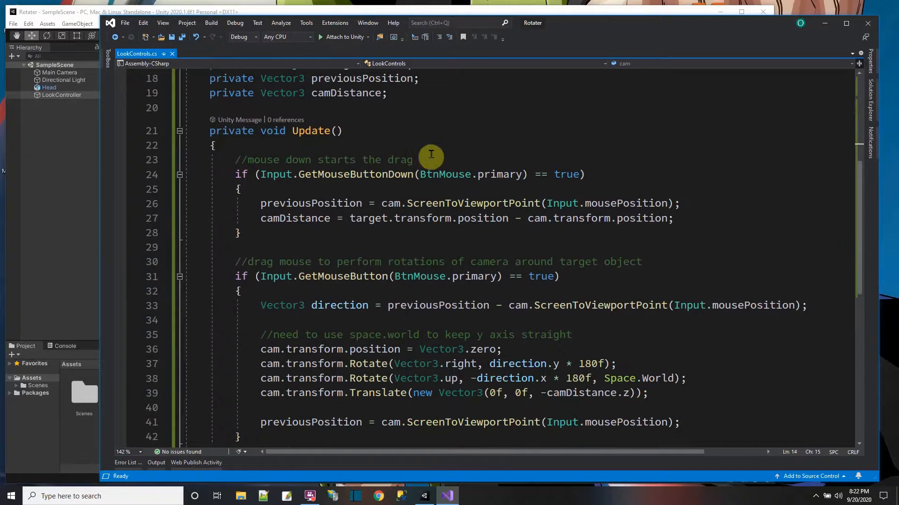
mouse_move(338, 174)
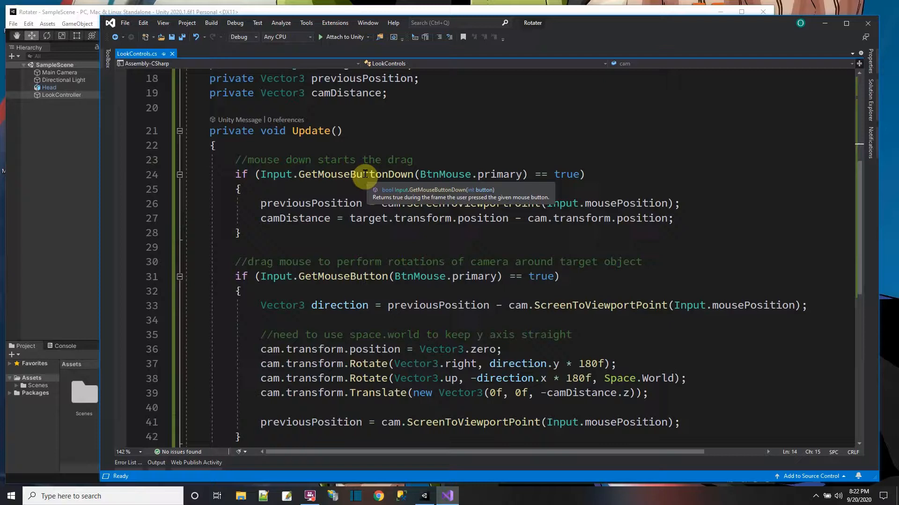
mouse_move(519, 183)
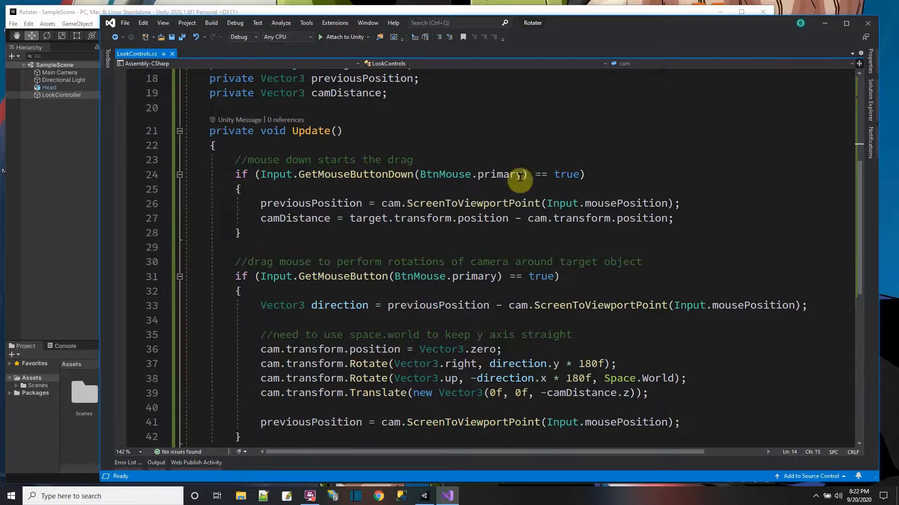
mouse_move(302, 203)
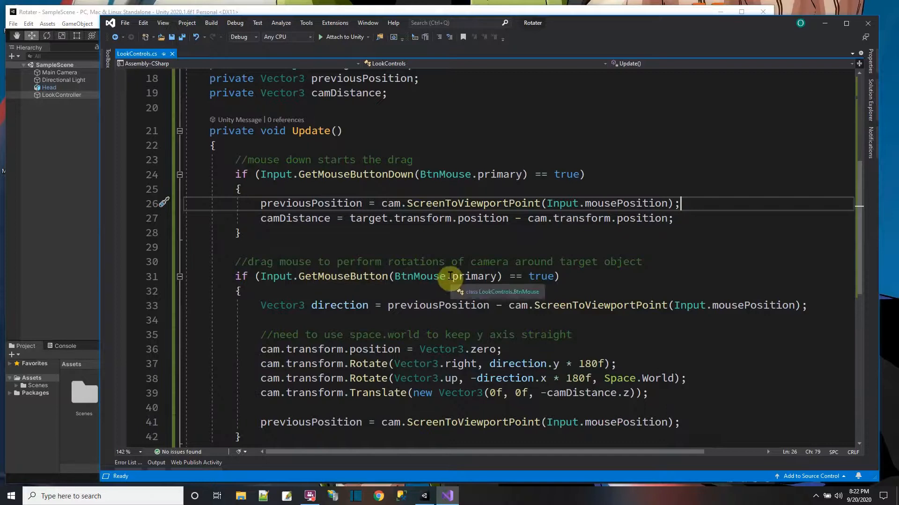
scroll(down, 3)
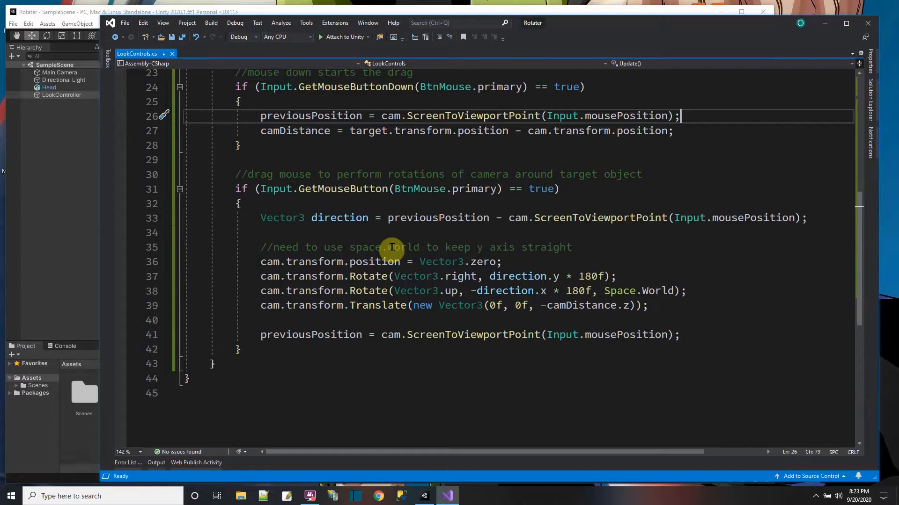
mouse_move(263, 259)
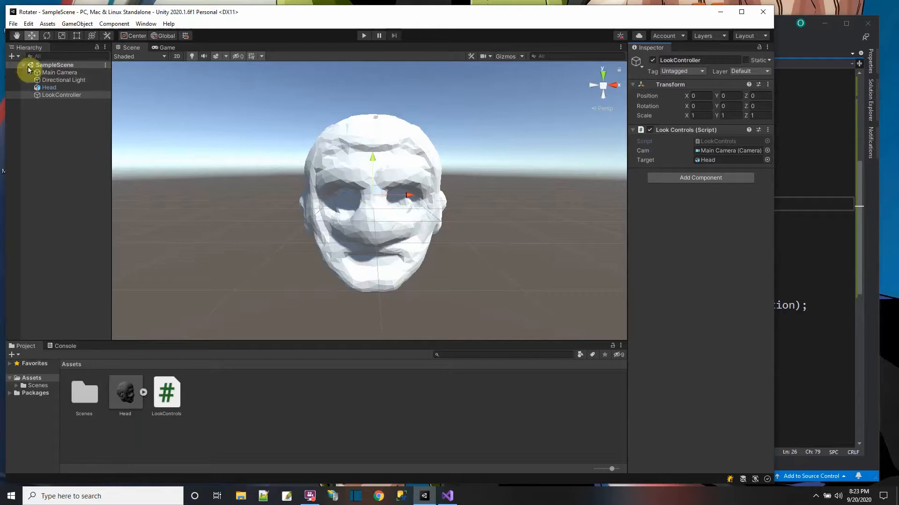
click(60, 73)
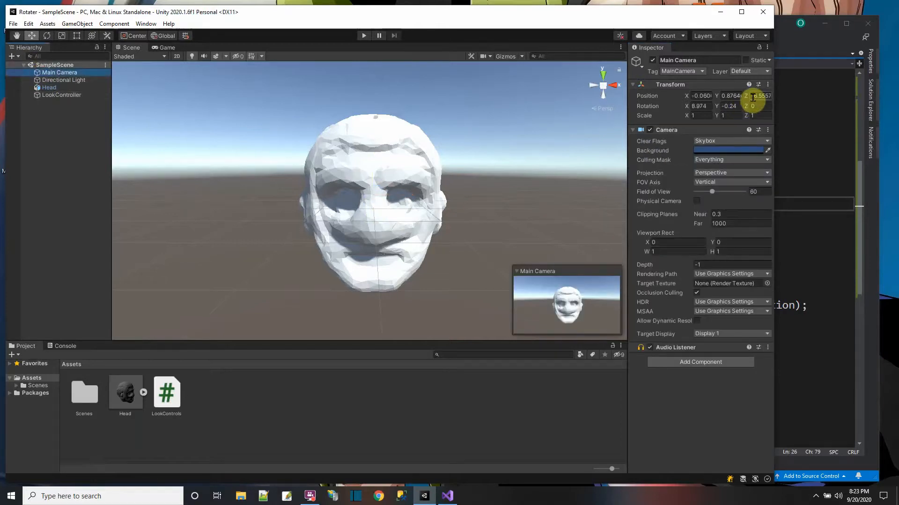
click(447, 496)
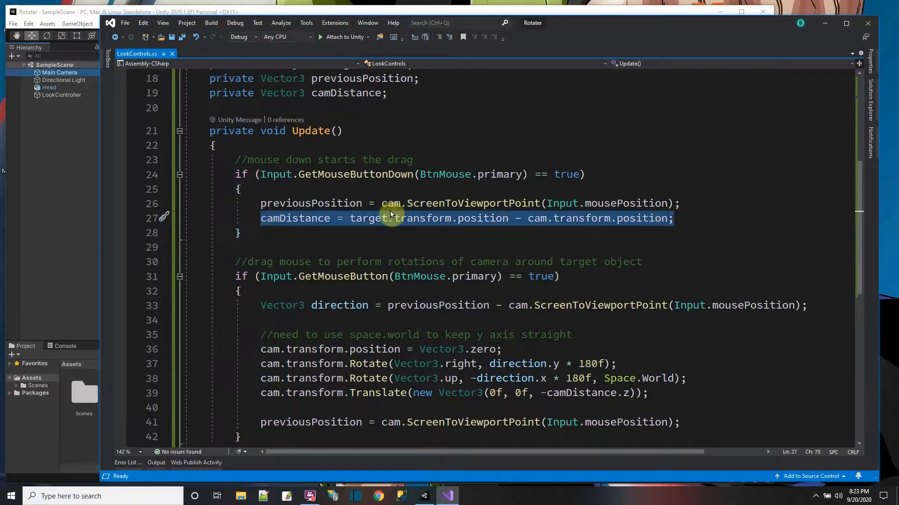
scroll(down, 3)
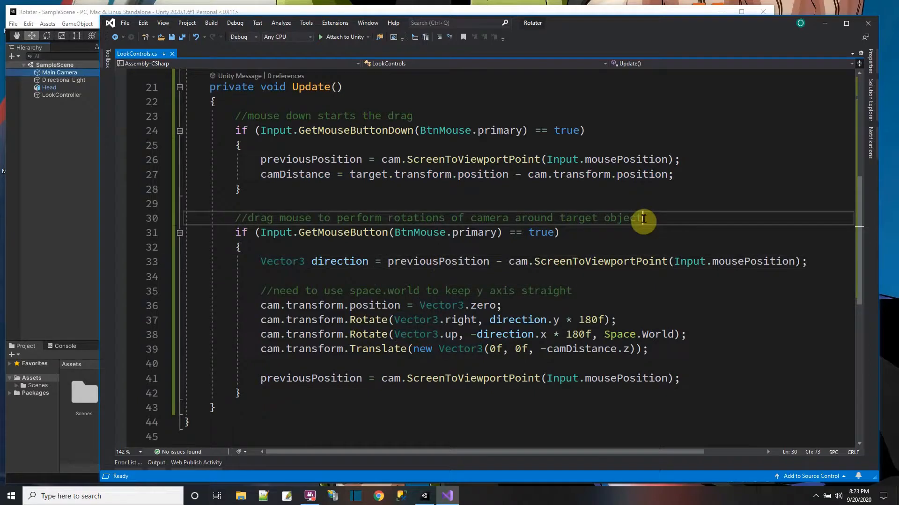
mouse_move(303, 236)
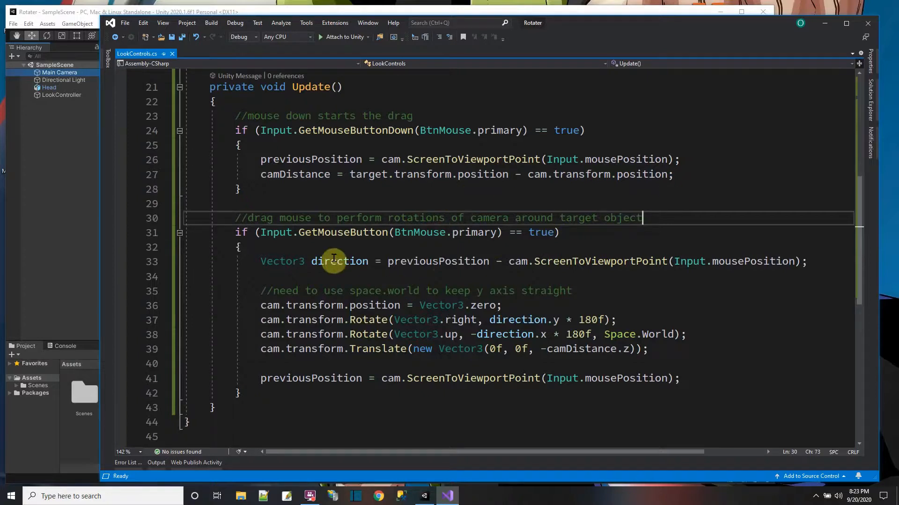
mouse_move(441, 262)
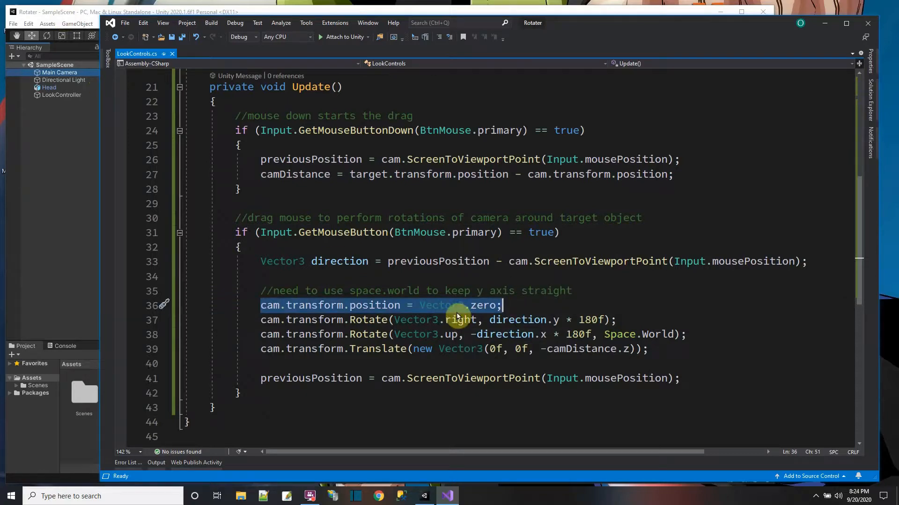
- Replace Vector3.zero on line 36 with target.transform.position for the camera position
click(441, 305)
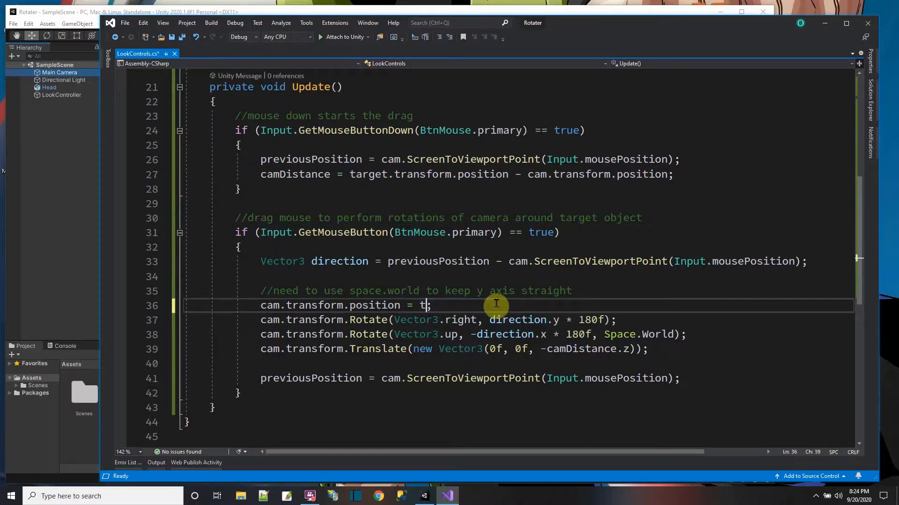
text(arget.tranform.position)
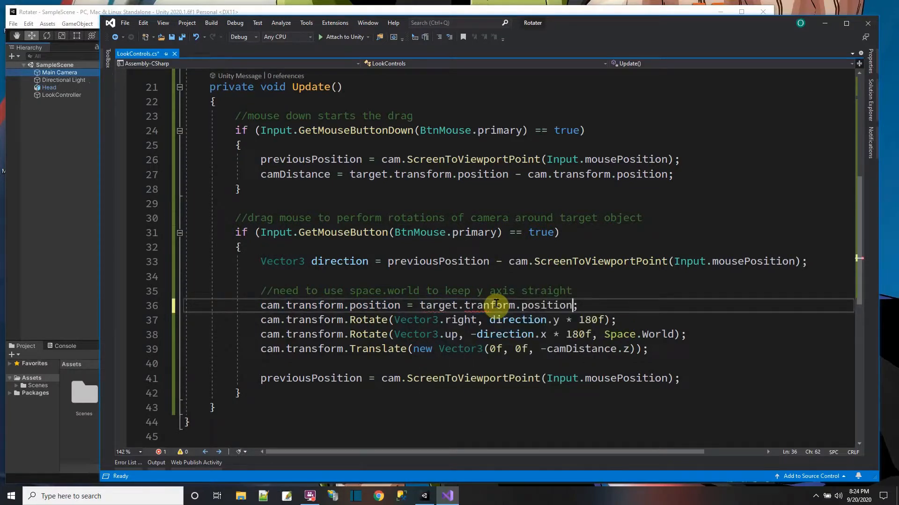
mouse_move(494, 305)
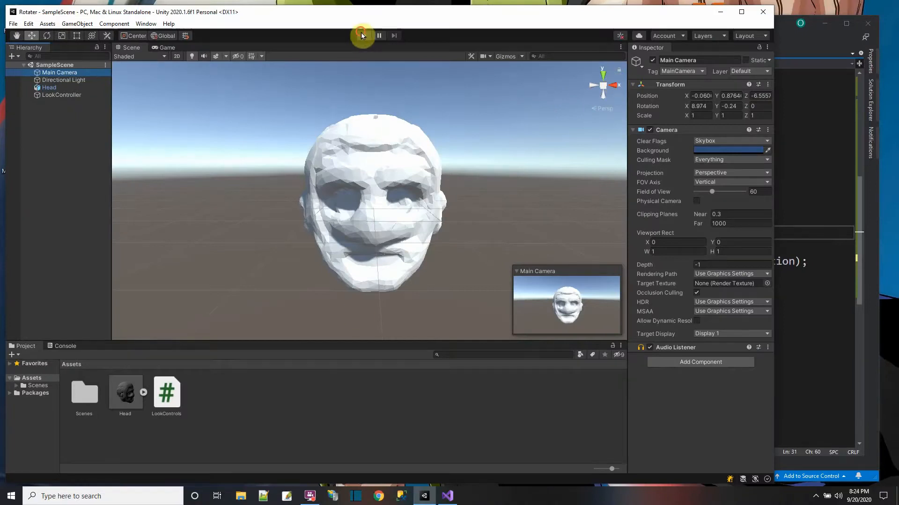
- Run the scene to test orbiting the head, then return to the script
click(363, 35)
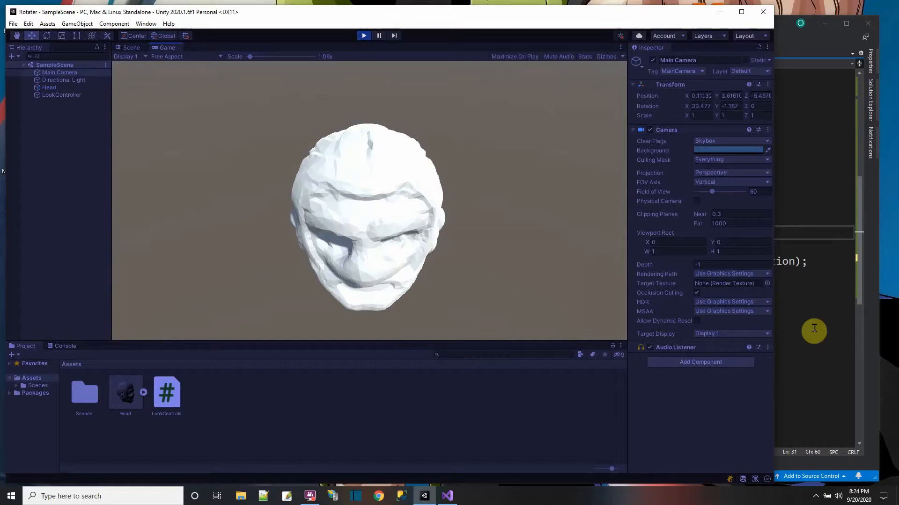
click(446, 496)
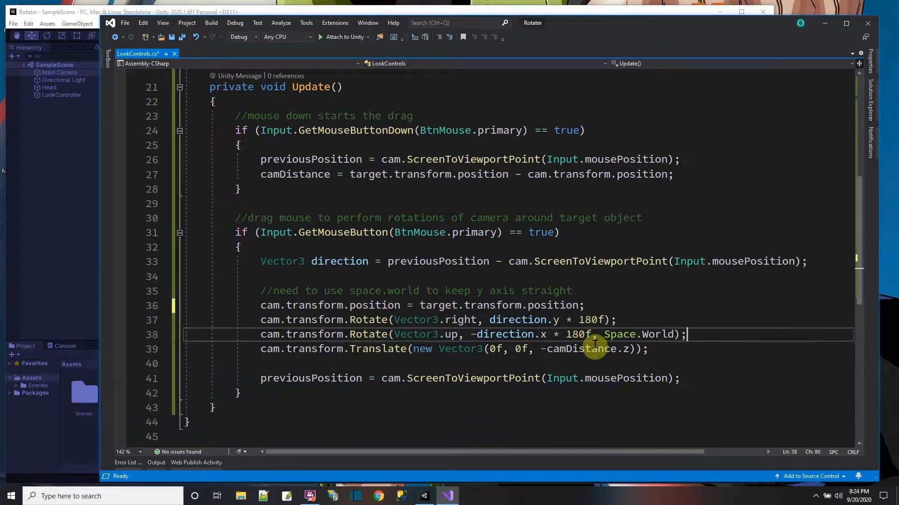
- Review the Space.World rotation and camDistance translate lines, then save LookControls.cs
click(423, 496)
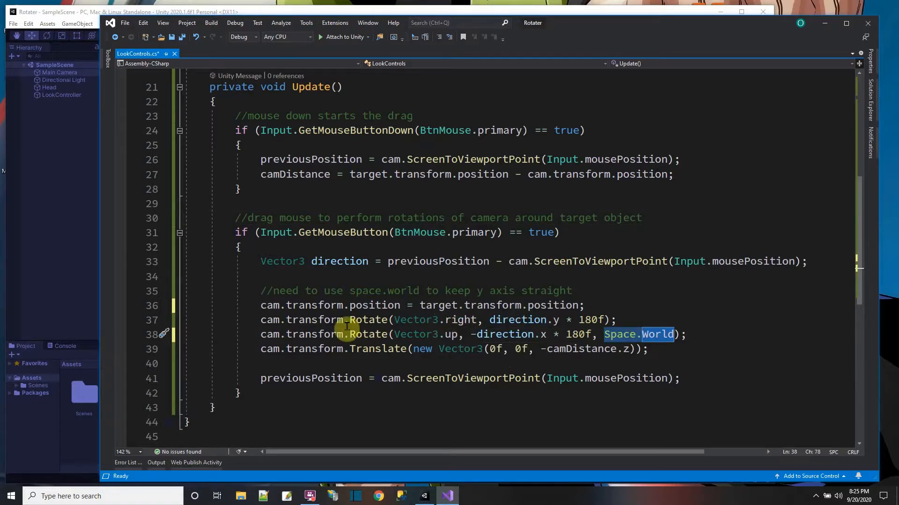
mouse_move(435, 334)
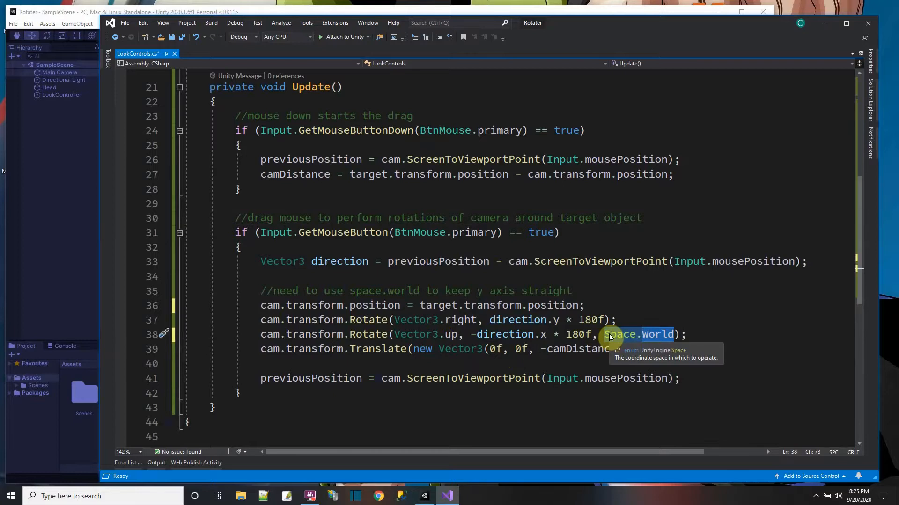
mouse_move(423, 348)
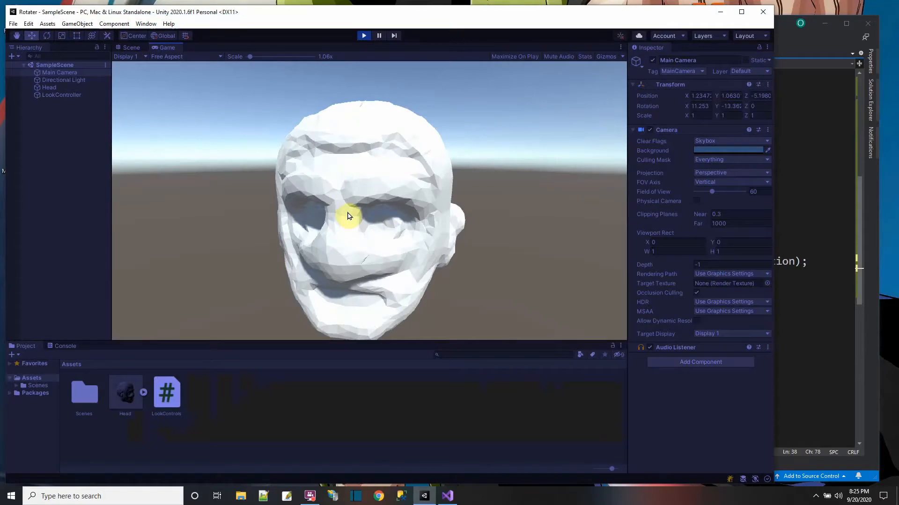
click(447, 496)
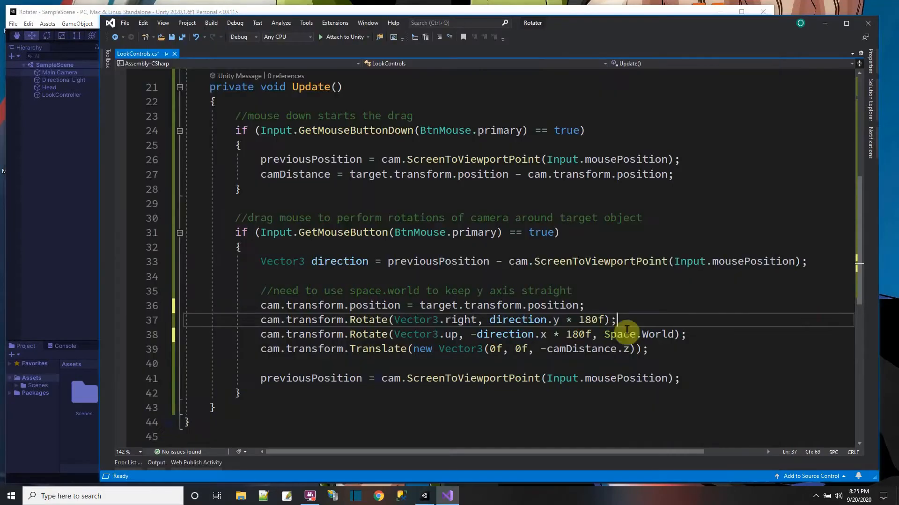
mouse_move(552, 361)
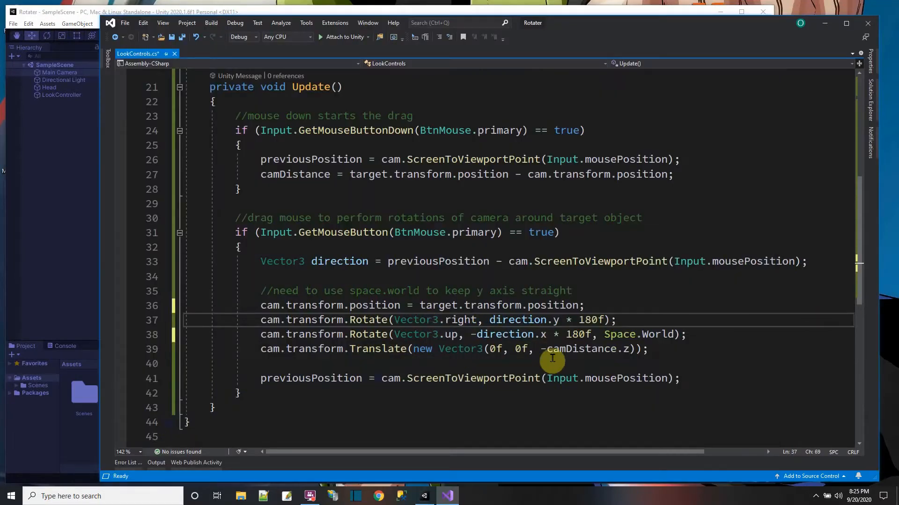
double_click(584, 349)
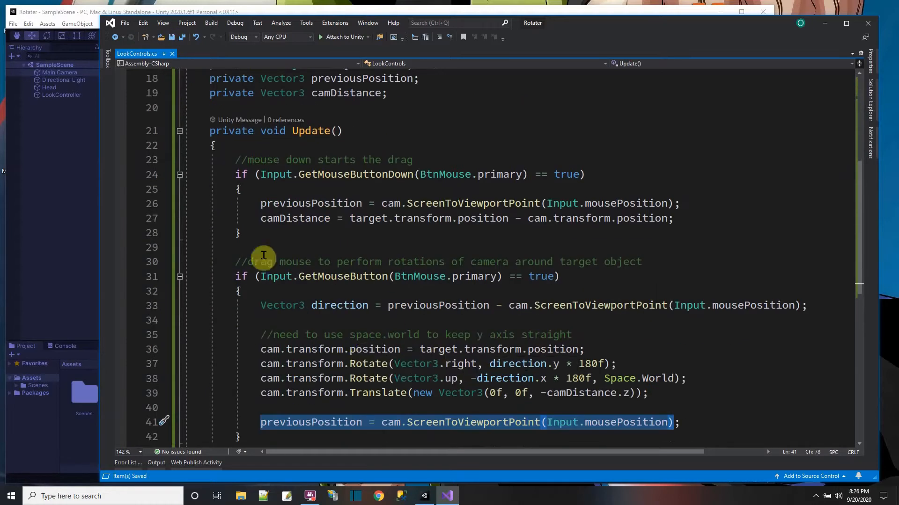
click(363, 36)
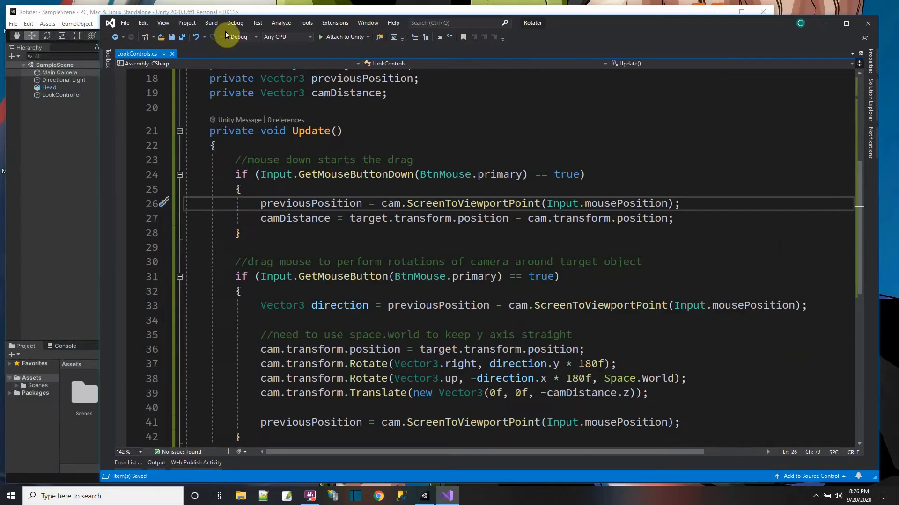
- Select Head and LookController, run the scene and drag to orbit the camera around the head
click(423, 496)
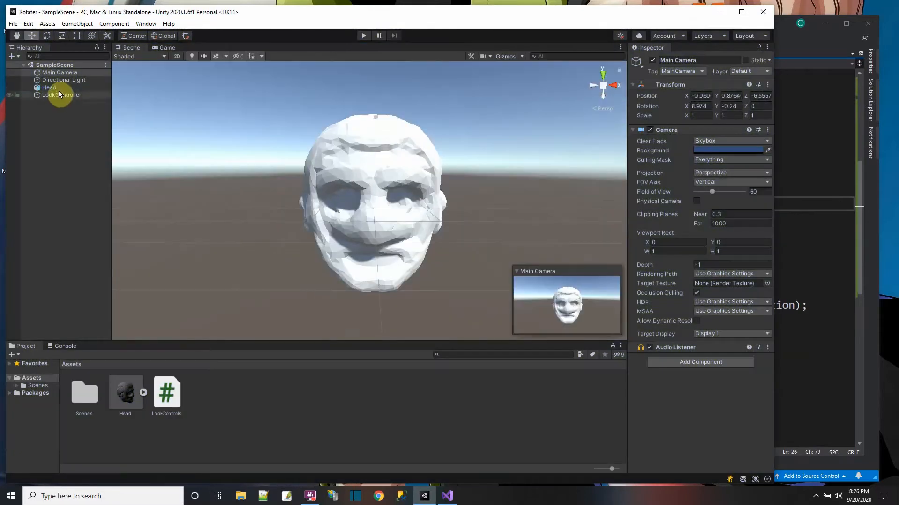
click(48, 88)
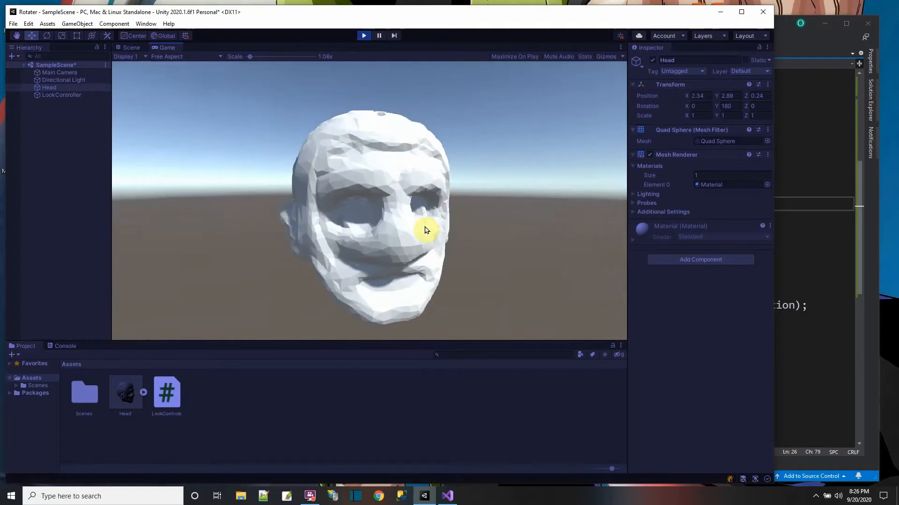
click(61, 95)
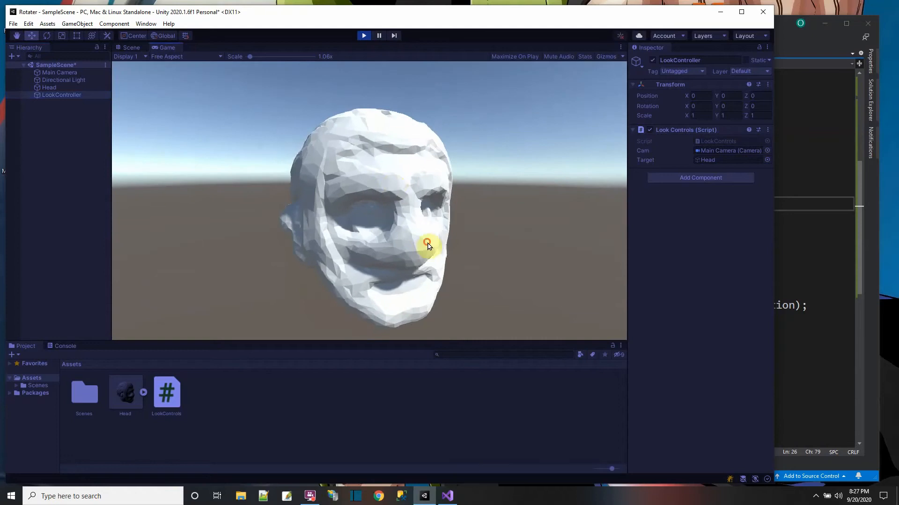
drag(427, 243, 372, 240)
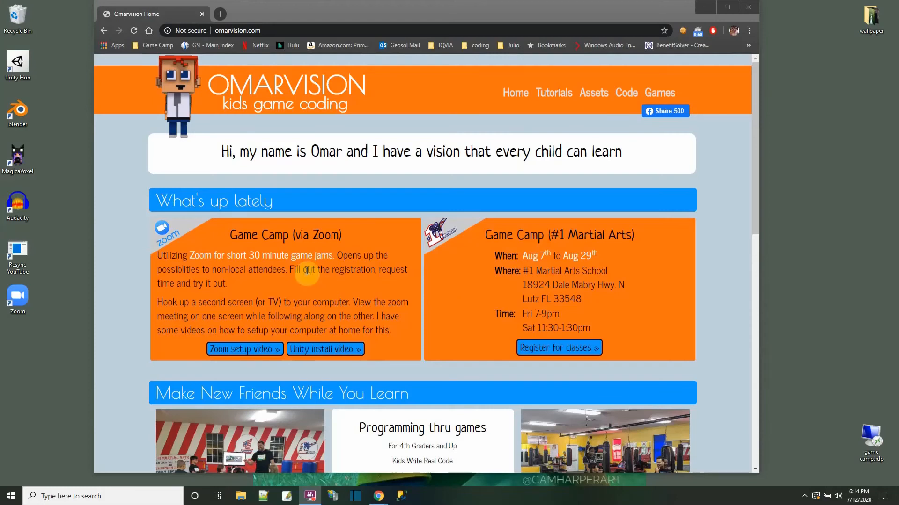
- Browse the Omarvision Tutorials page, then open the Games page with the BetterJump entry
click(553, 92)
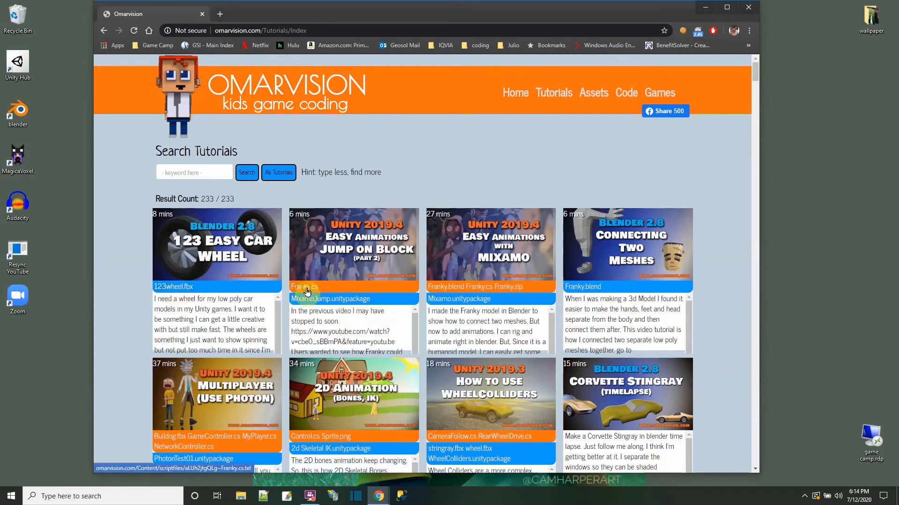
click(659, 93)
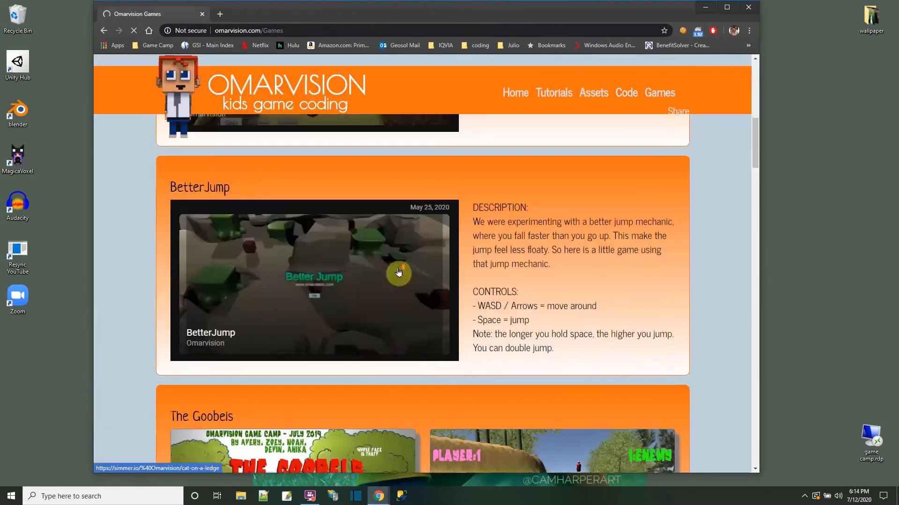